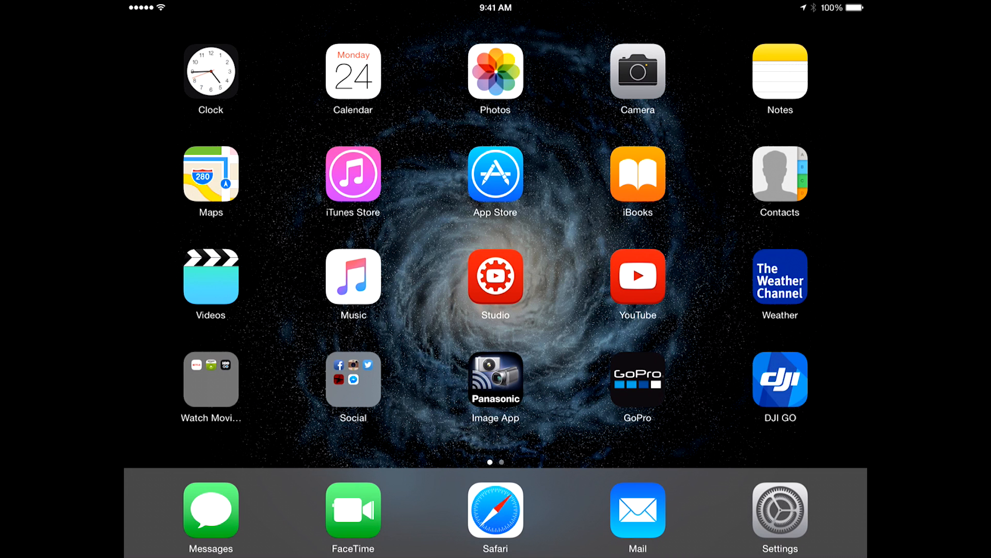
- Launch DJI GO and bring up the camera settings menu from the toolbar
{"action": "left_click", "coordinate": [779, 379]}
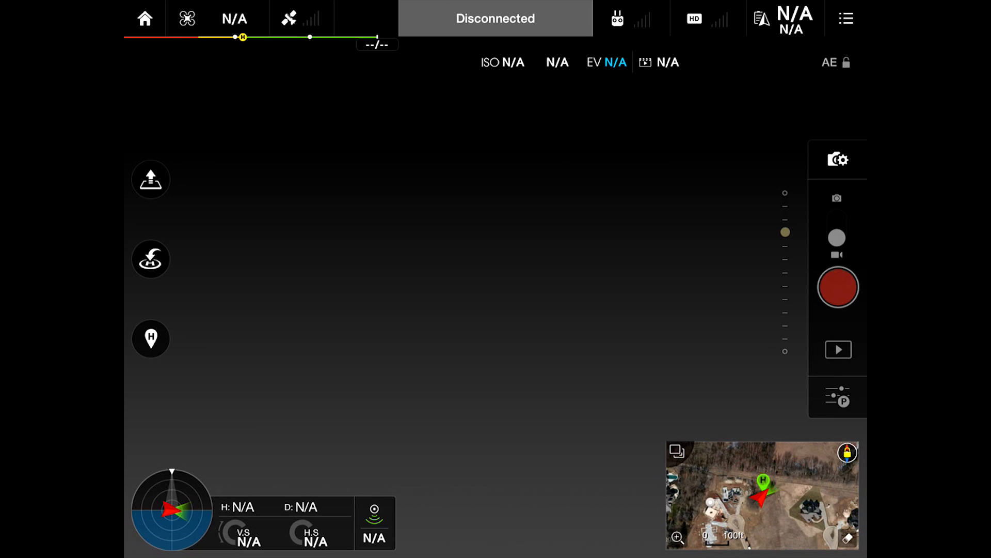
{"action": "left_click", "coordinate": [837, 159]}
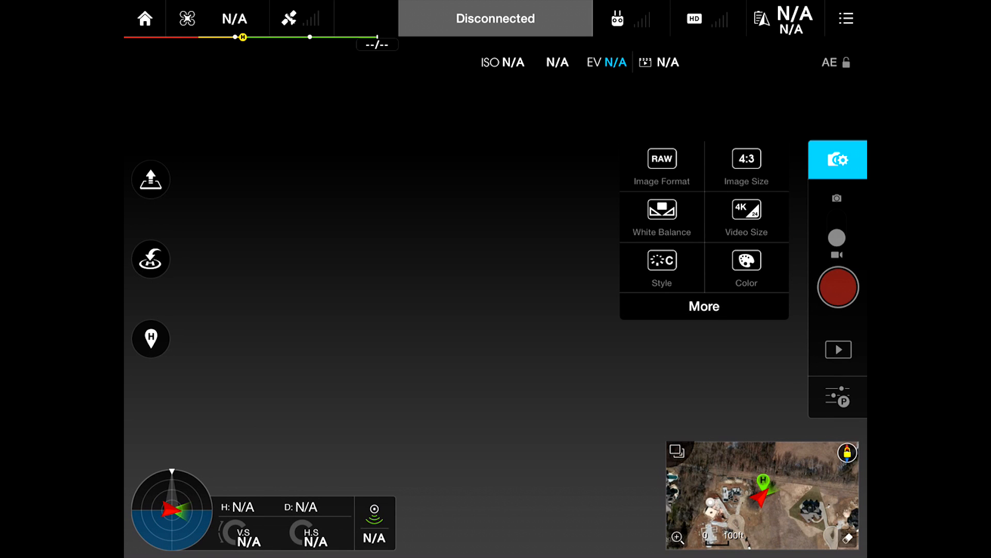
- Show the colour profile choices (LOG, None, Vivid, B&W) from the Color setting
{"action": "left_click", "coordinate": [746, 268]}
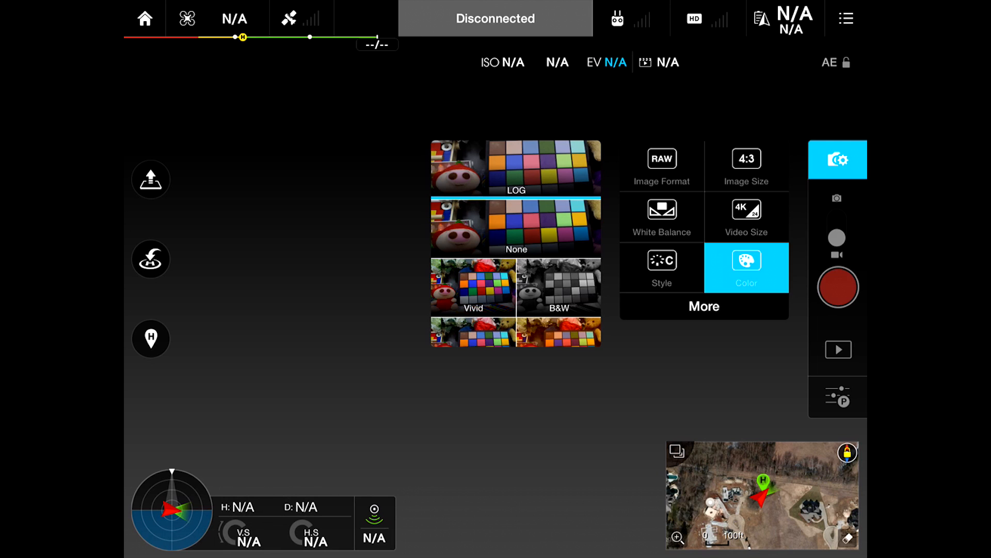
- Choose Custom white balance at 5000K and return to the preset grid
{"action": "left_click", "coordinate": [661, 217]}
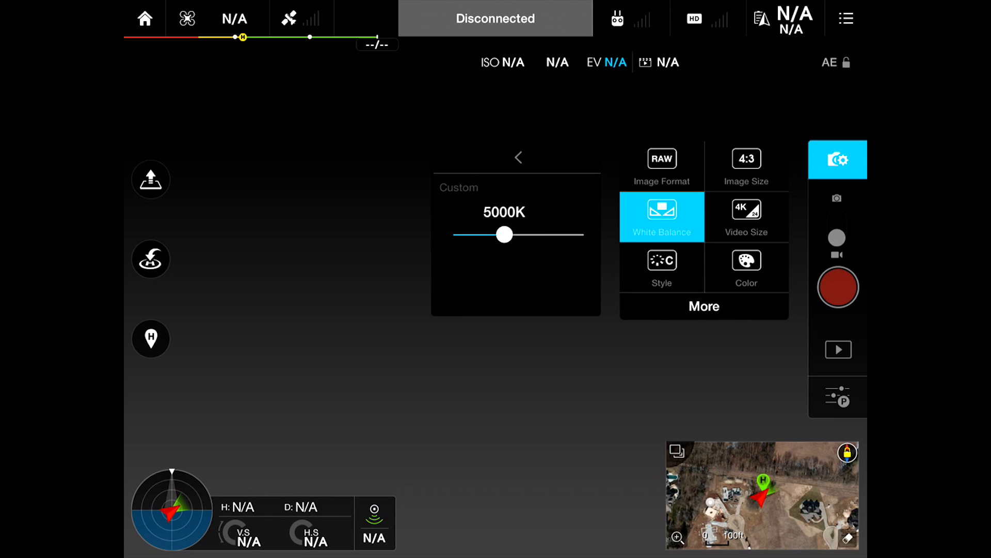
{"action": "left_click", "coordinate": [517, 157]}
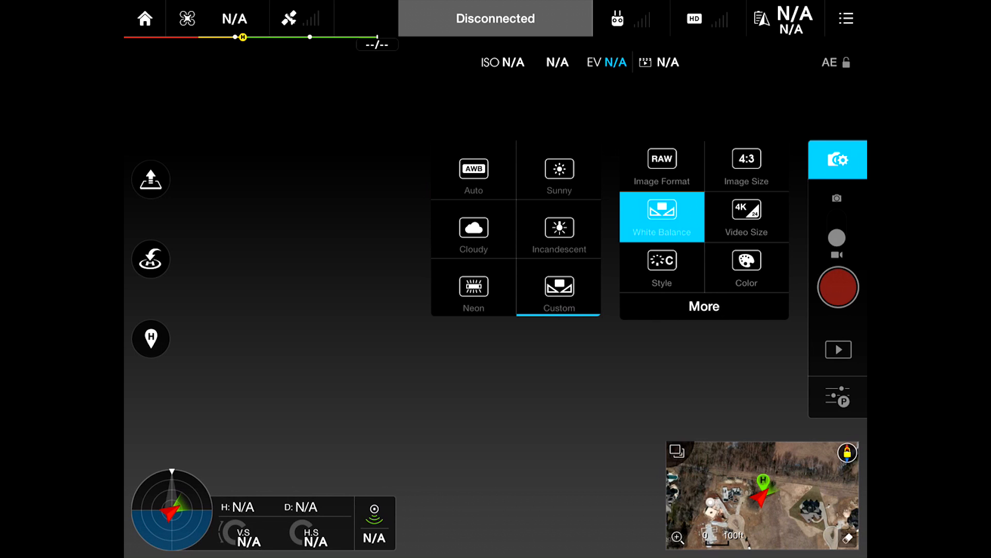
- Confirm Custom white balance stays at 5000K and close the white balance panel
{"action": "left_click", "coordinate": [558, 288]}
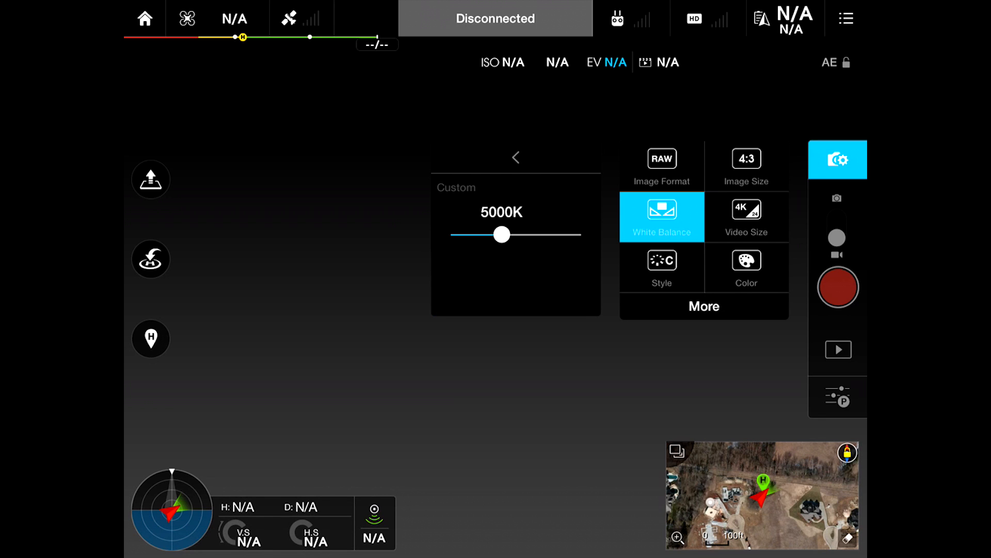
{"action": "left_click", "coordinate": [517, 157]}
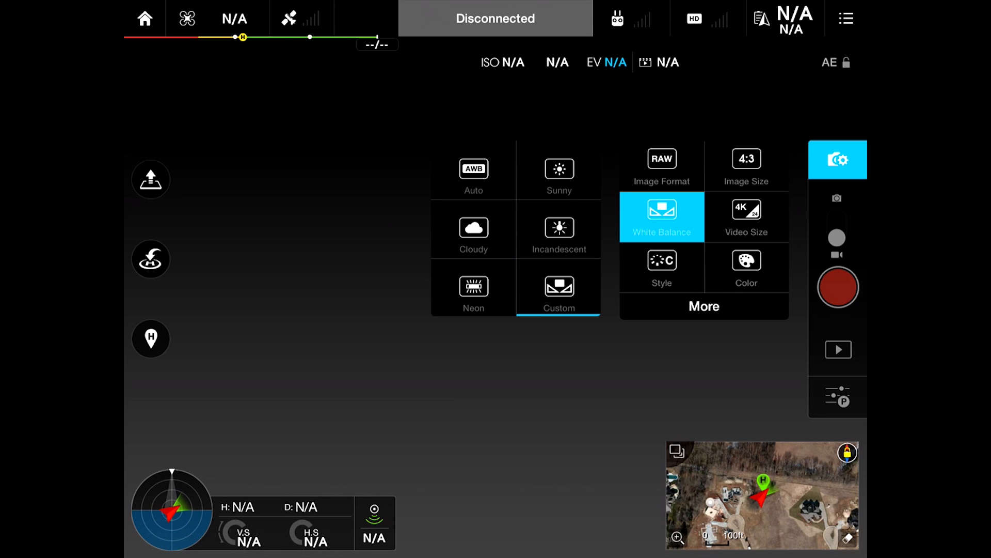
{"action": "left_click", "coordinate": [559, 292]}
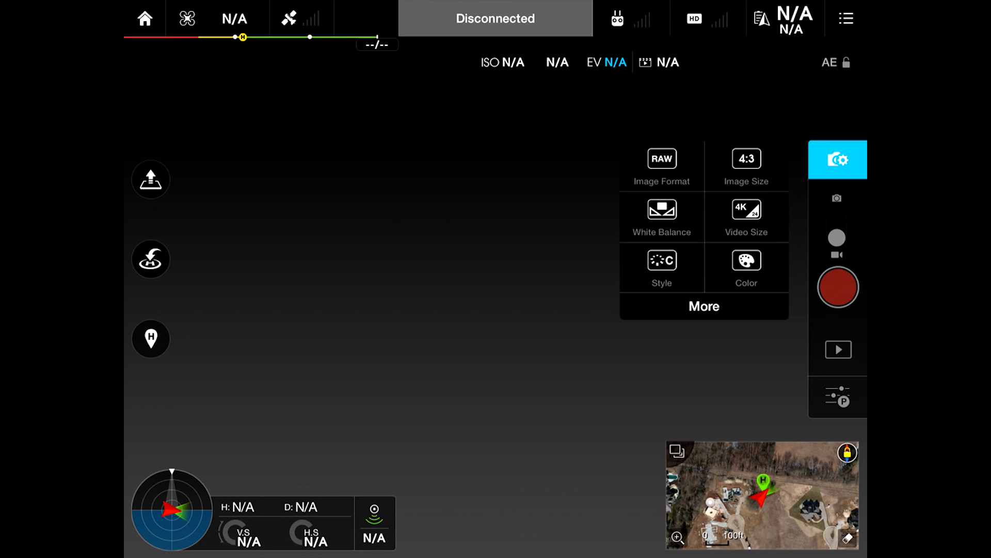
- Set the custom style to sharpness -2, contrast -3 and saturation -2
{"action": "left_click", "coordinate": [661, 266]}
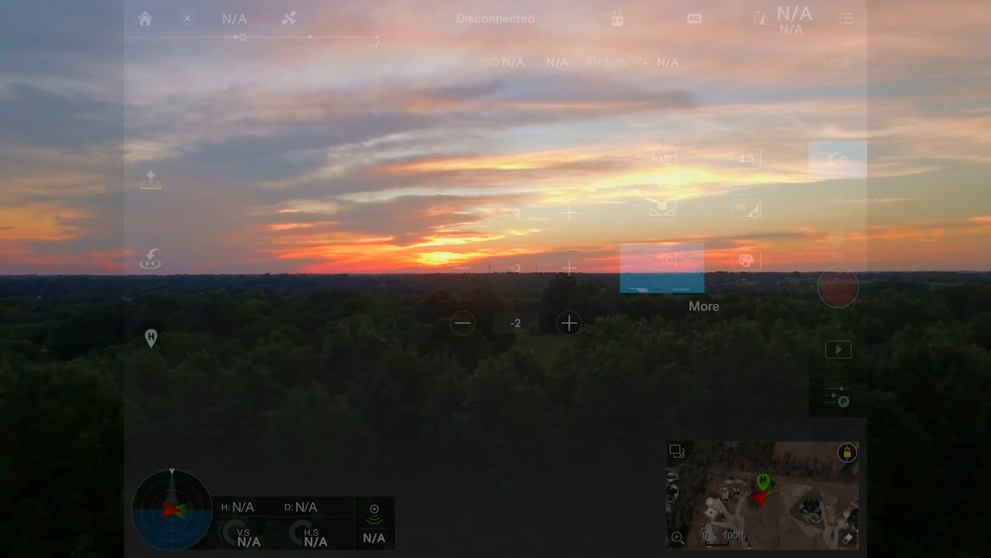
{"action": "left_click", "coordinate": [661, 266]}
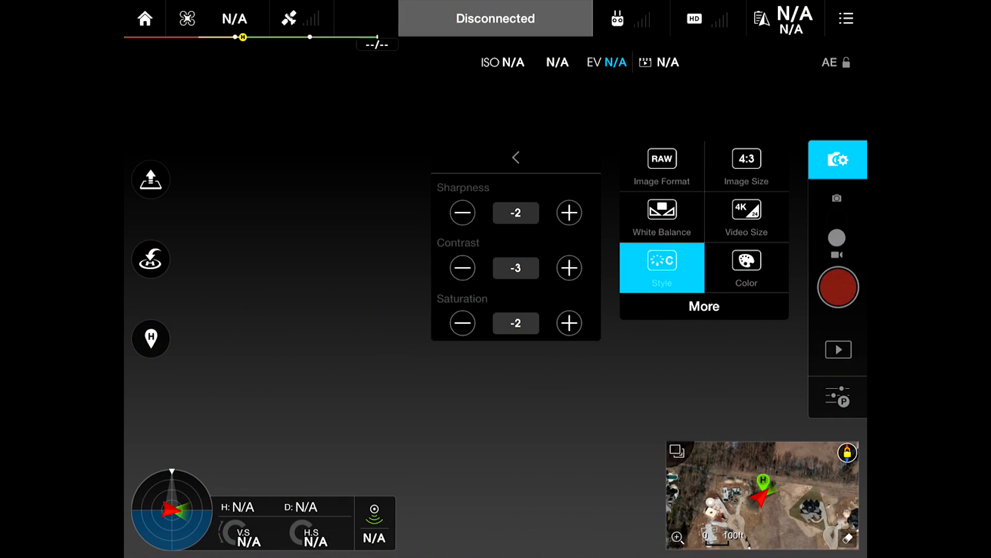